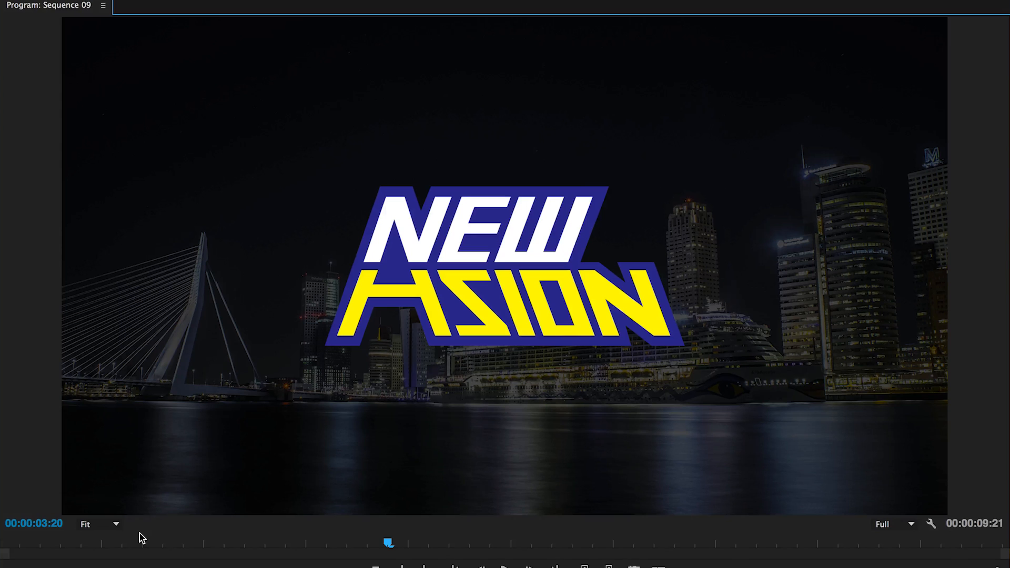
pyautogui.moveTo(673, 221)
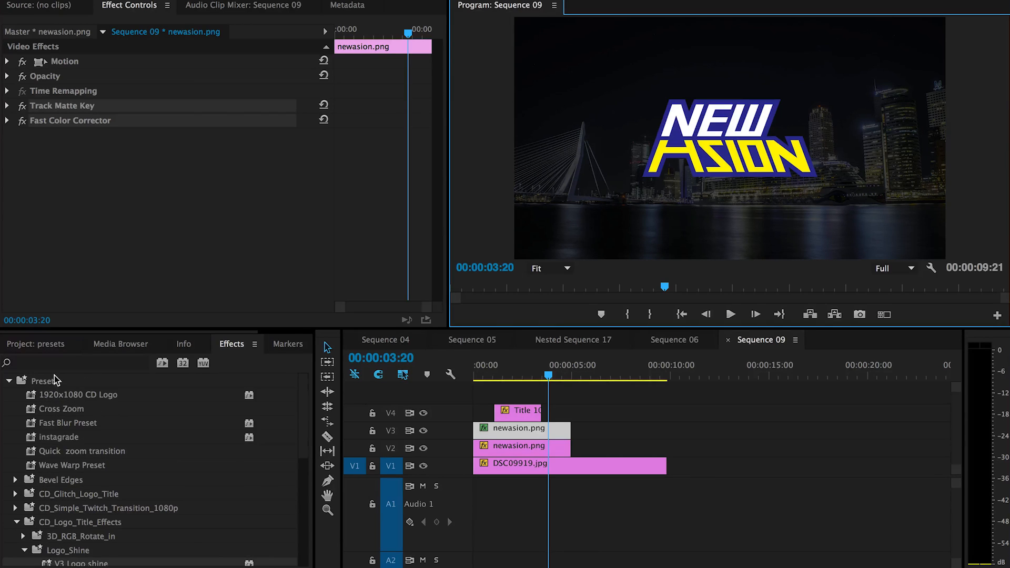
# Step: Bring up the Presets bin's import and export options
pyautogui.rightClick(44, 381)
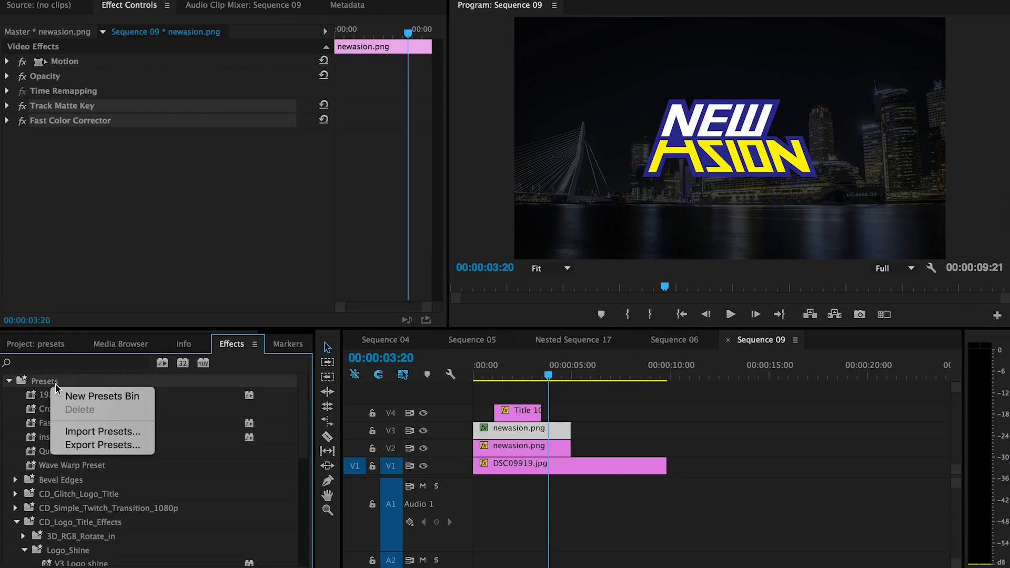
pyautogui.moveTo(101, 432)
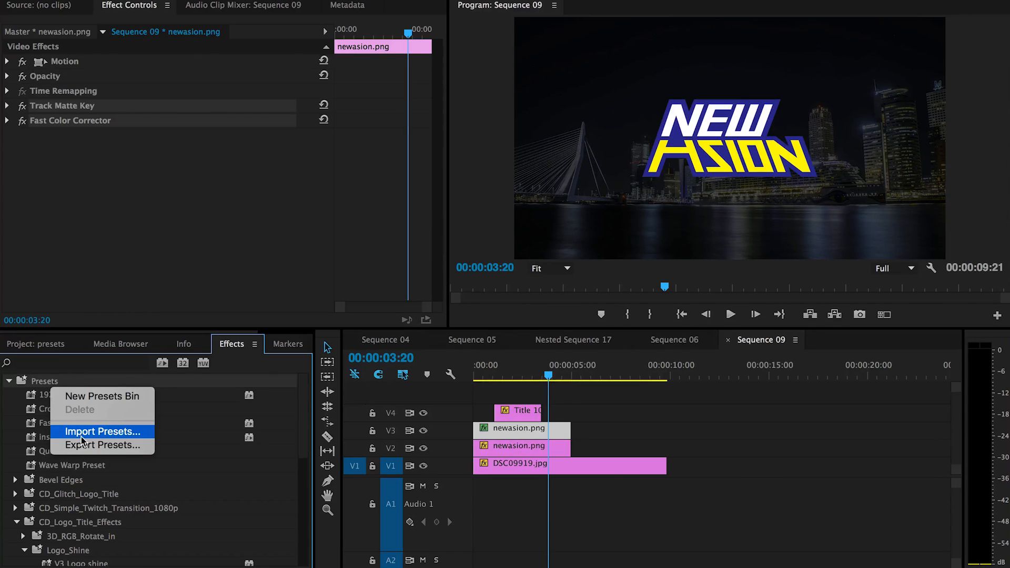
pyautogui.moveTo(140, 373)
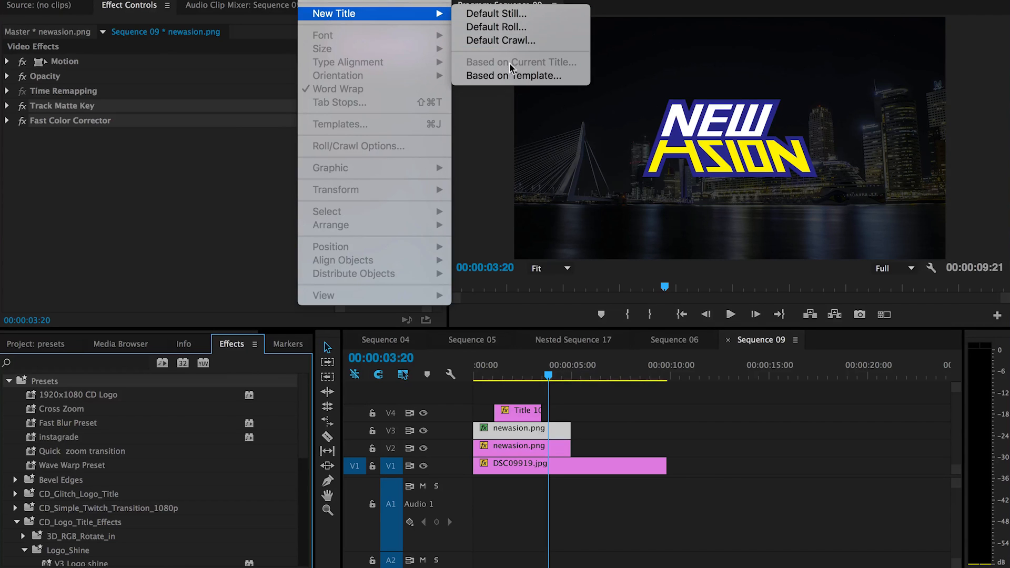
pyautogui.click(340, 124)
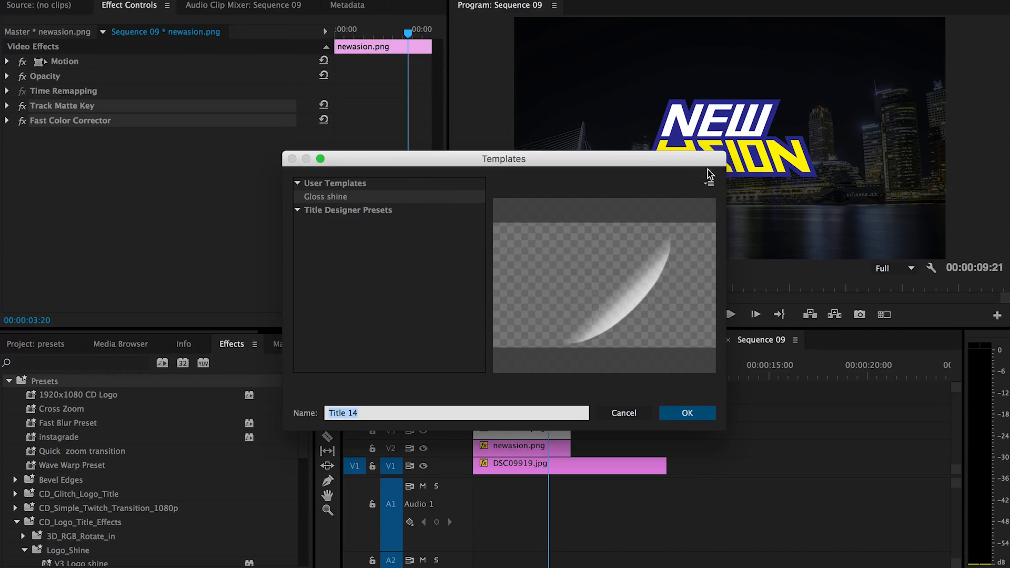
pyautogui.click(709, 184)
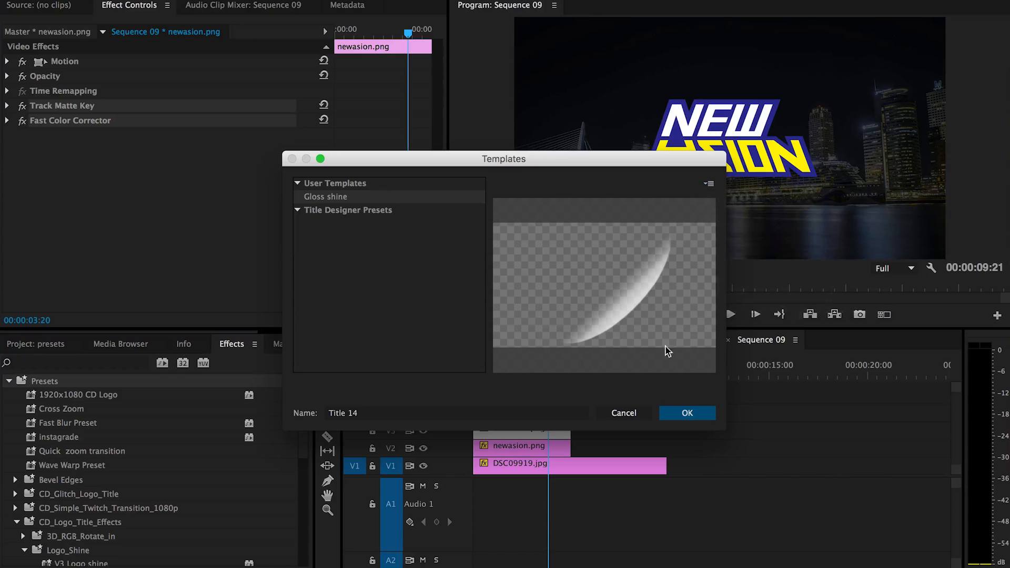
pyautogui.moveTo(691, 273)
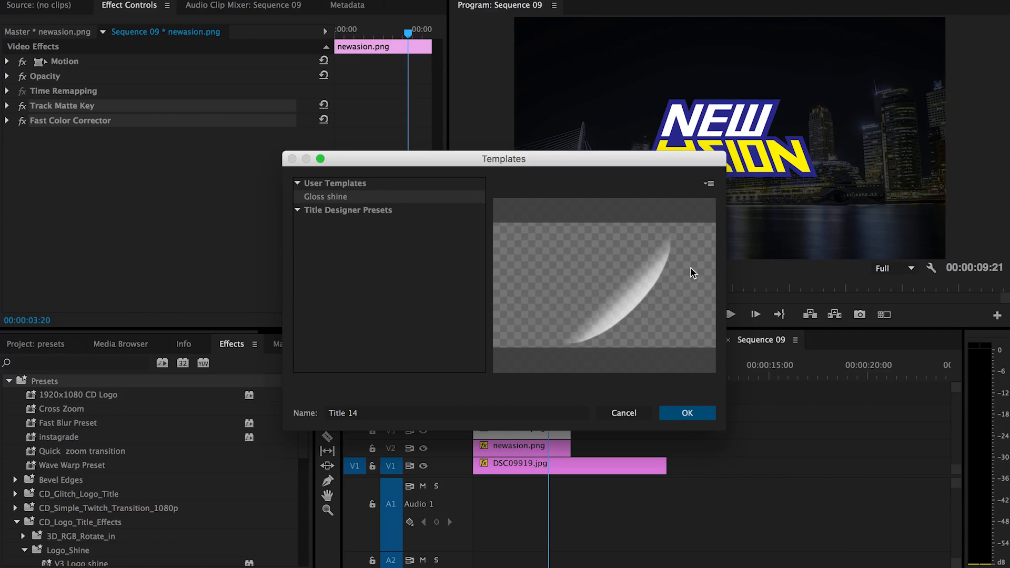
pyautogui.moveTo(683, 235)
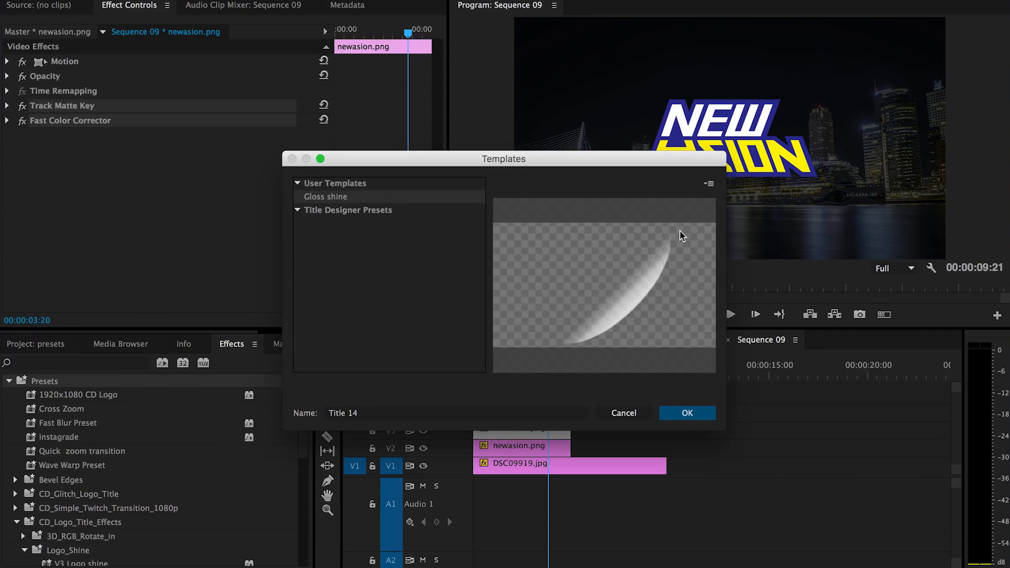
pyautogui.moveTo(585, 398)
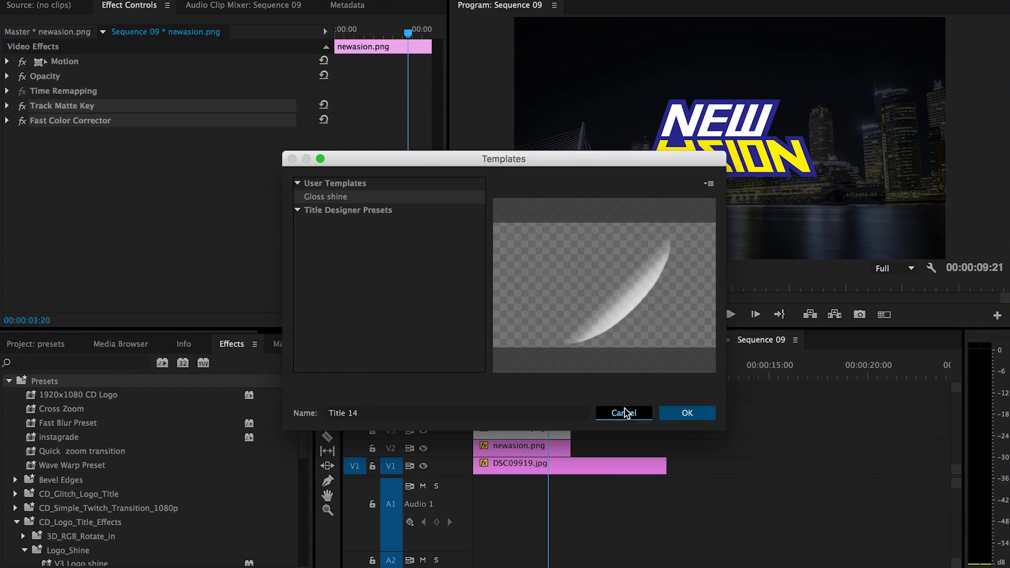
pyautogui.click(622, 412)
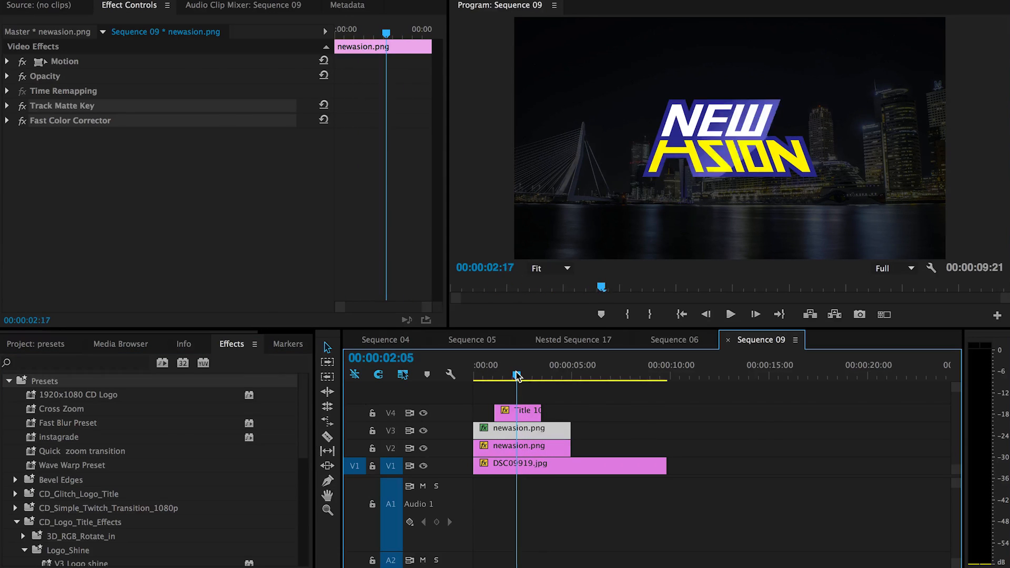
# Step: Preview the sequence later on and switch to the project's clip bin for the titles
pyautogui.moveTo(519, 375); pyautogui.dragTo(532, 376)
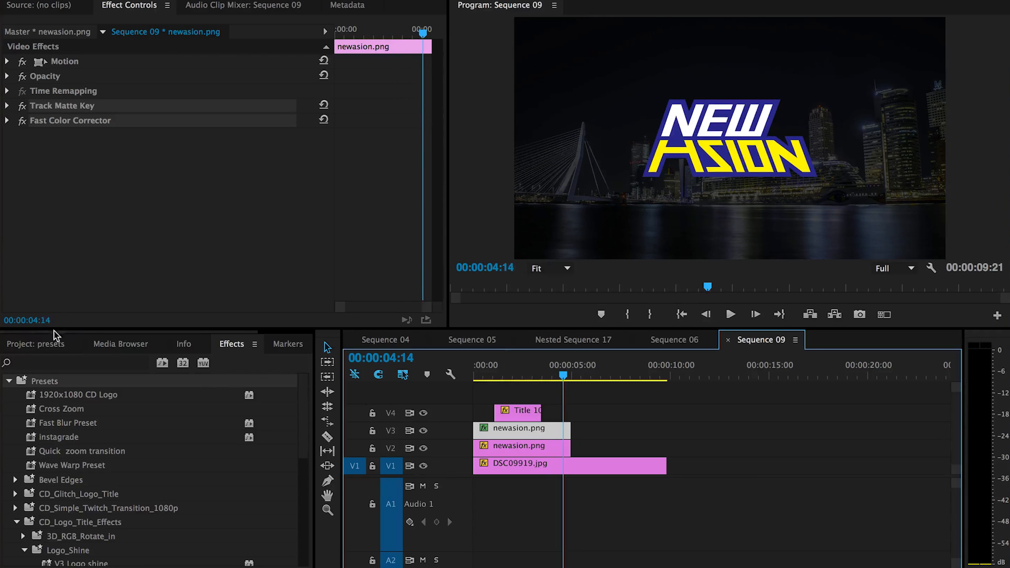
pyautogui.click(33, 343)
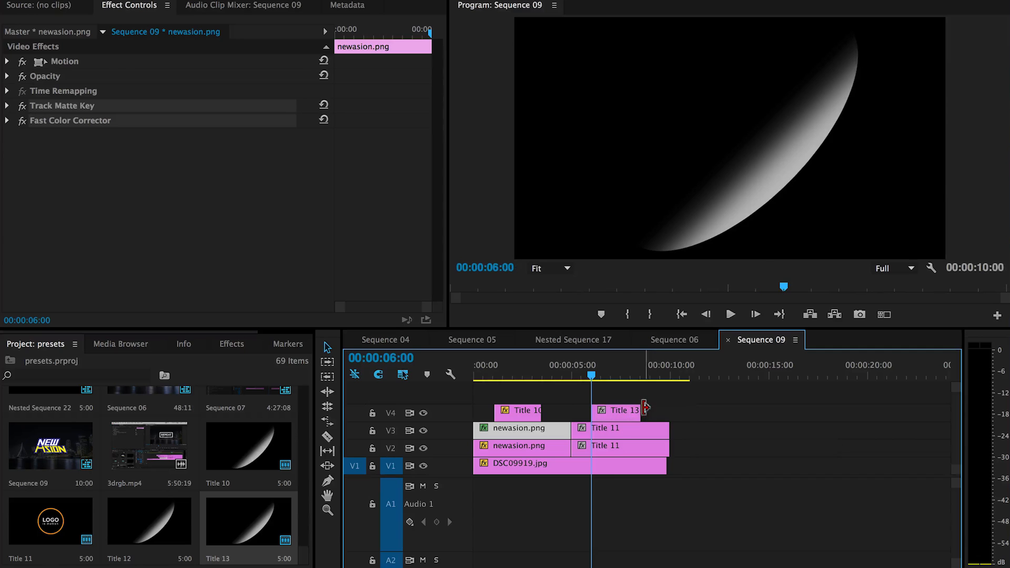
# Step: Park where the shine crosses the ring, select Title 13 on V4 and show the effects presets
pyautogui.click(628, 373)
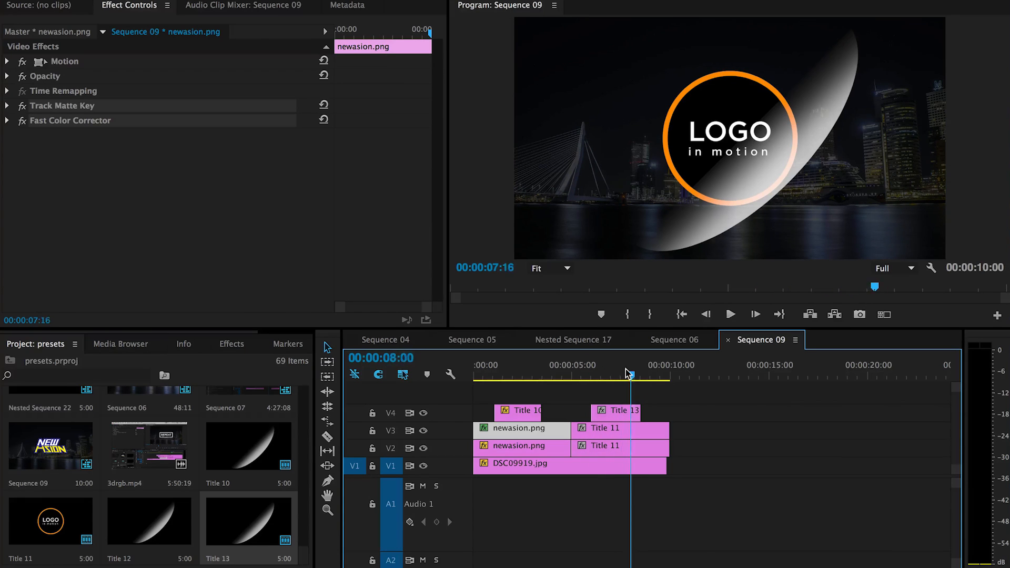
pyautogui.moveTo(628, 374); pyautogui.dragTo(594, 374)
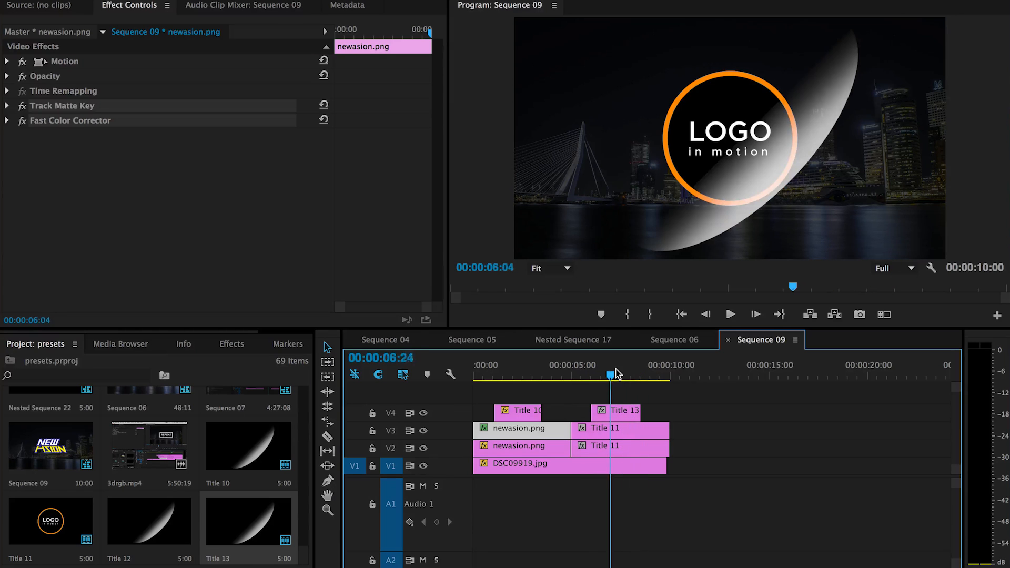
pyautogui.click(616, 412)
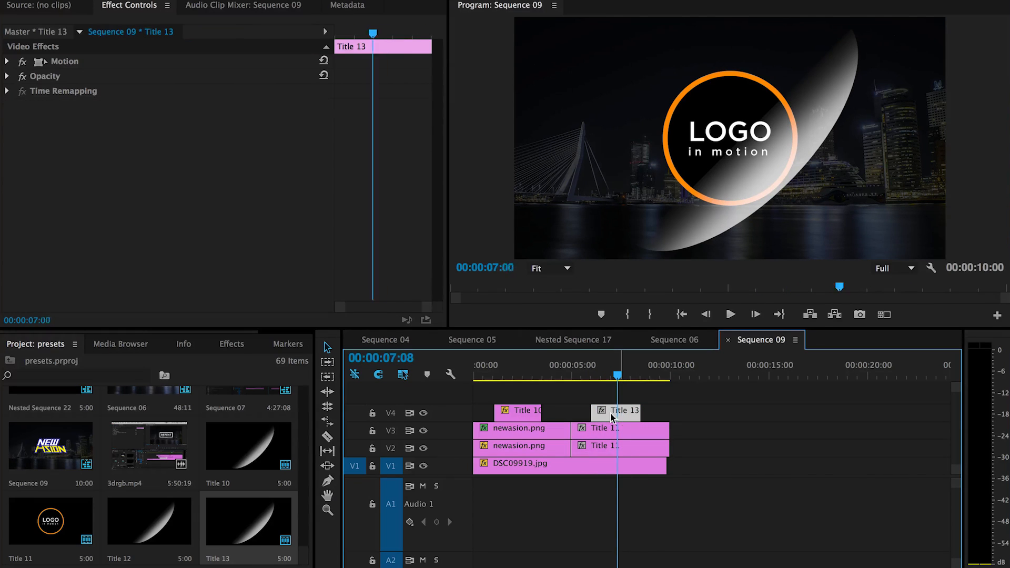
pyautogui.click(231, 343)
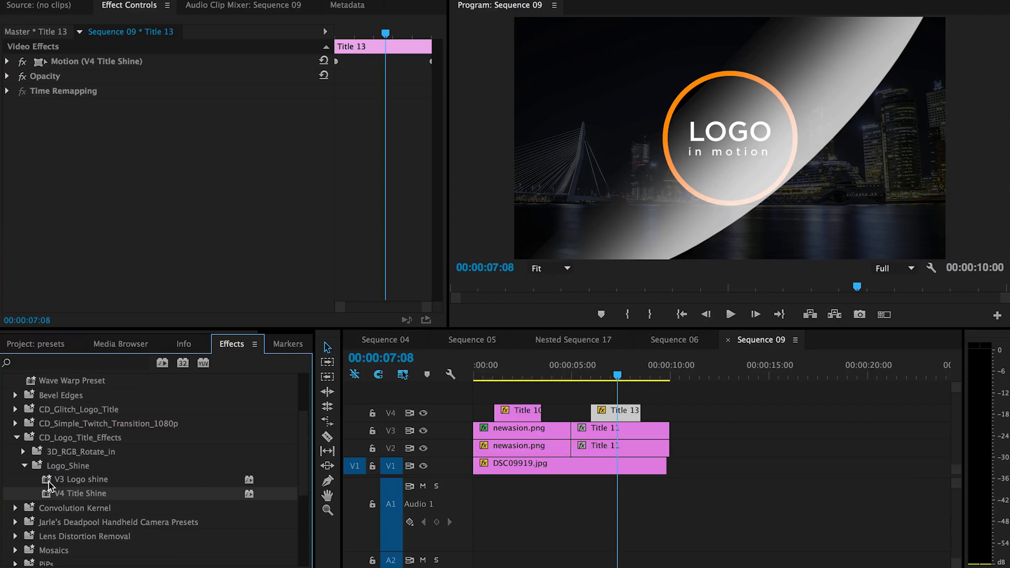
# Step: Apply the V3 Logo shine preset's track matte and colour corrector to Title 11 on V3
pyautogui.click(590, 428)
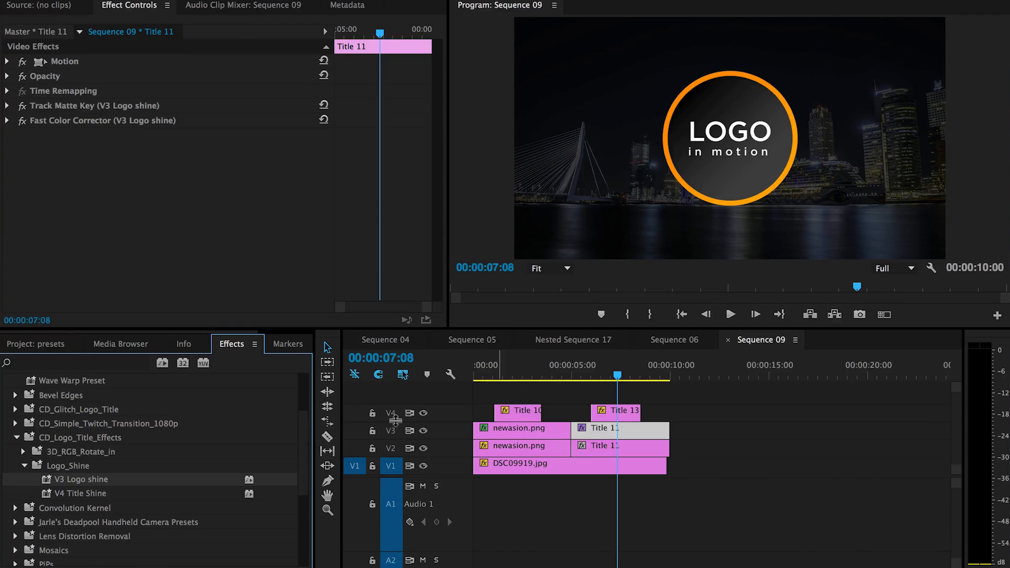
pyautogui.click(587, 379)
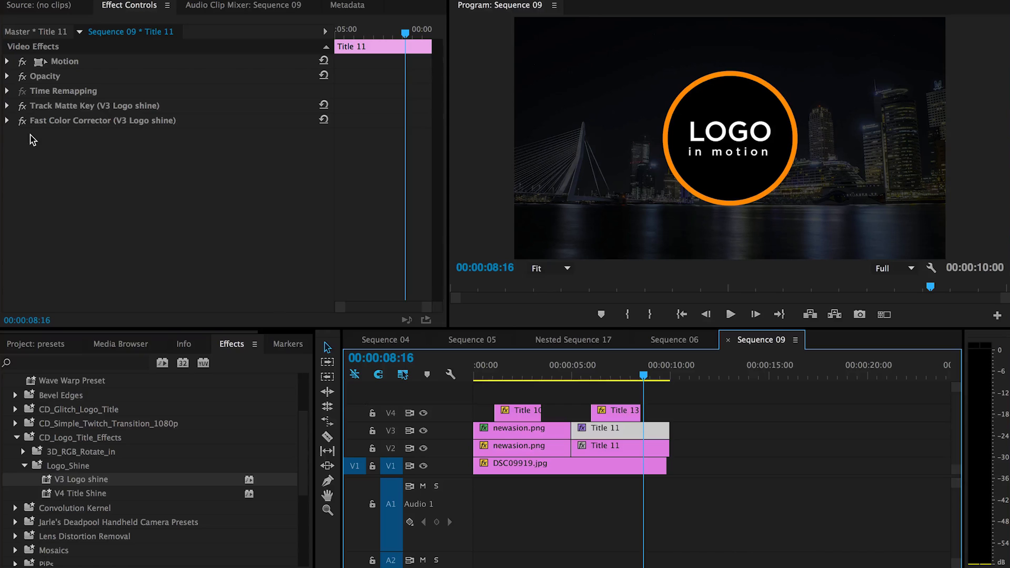
# Step: Raise Title 11's Fast Color Corrector output black level to about 100
pyautogui.click(6, 120)
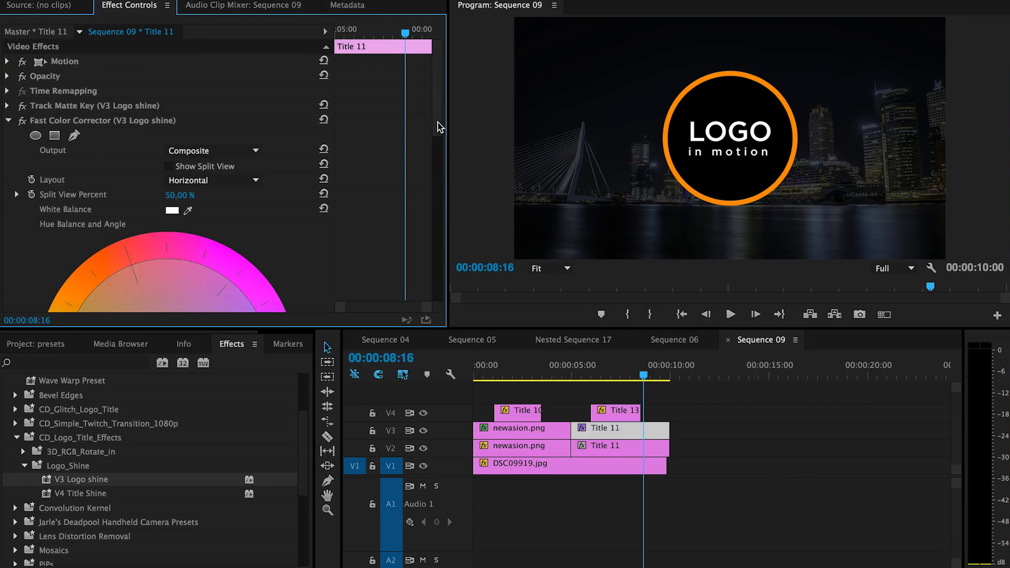
pyautogui.scroll(-3)
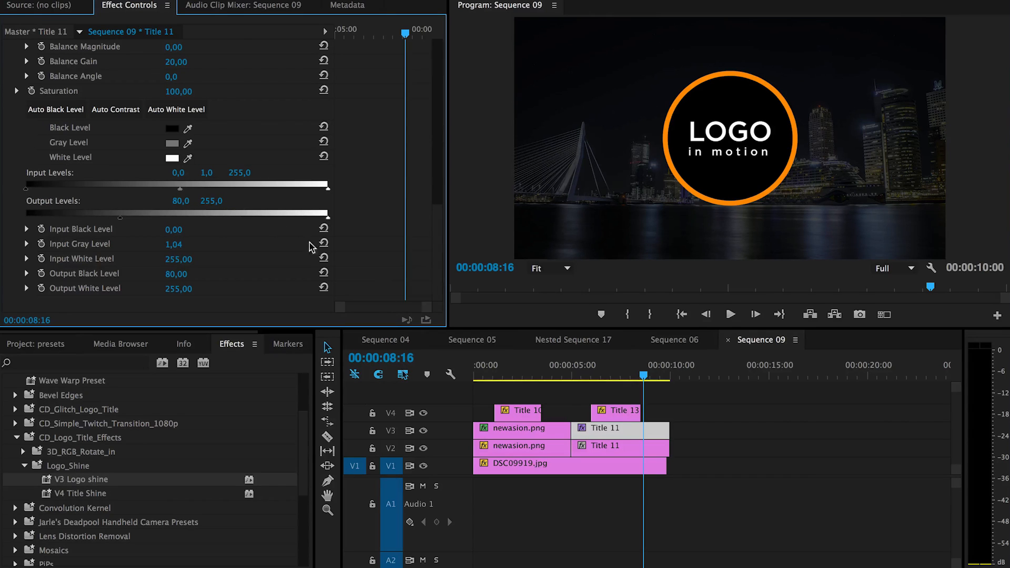
pyautogui.click(616, 365)
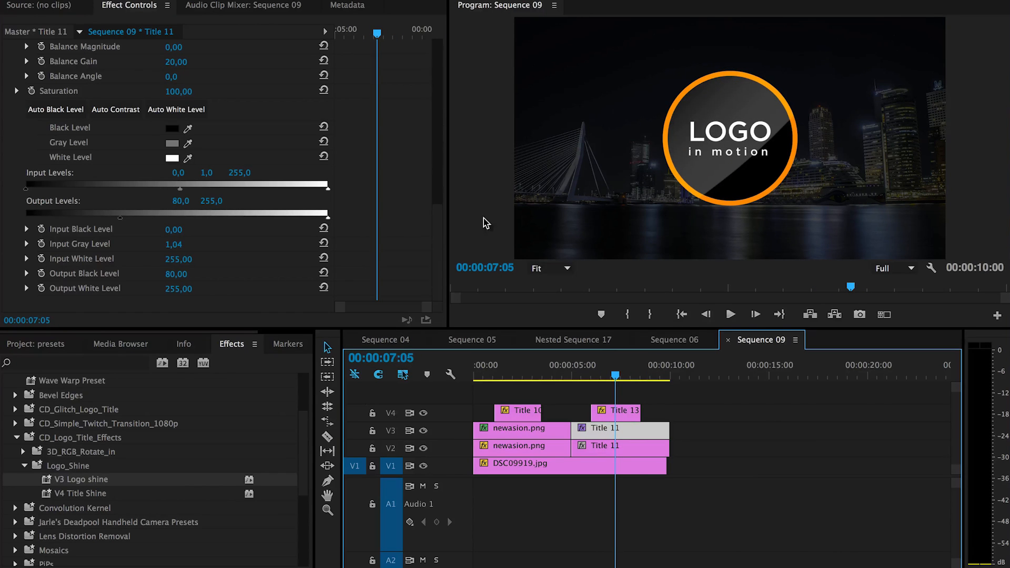
pyautogui.moveTo(288, 194)
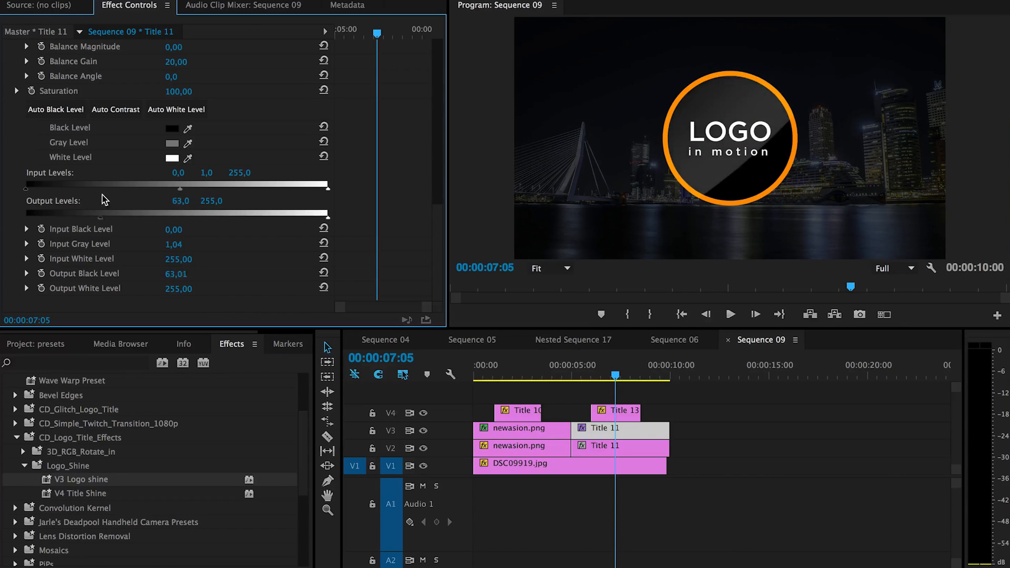
pyautogui.moveTo(25, 213); pyautogui.dragTo(146, 214)
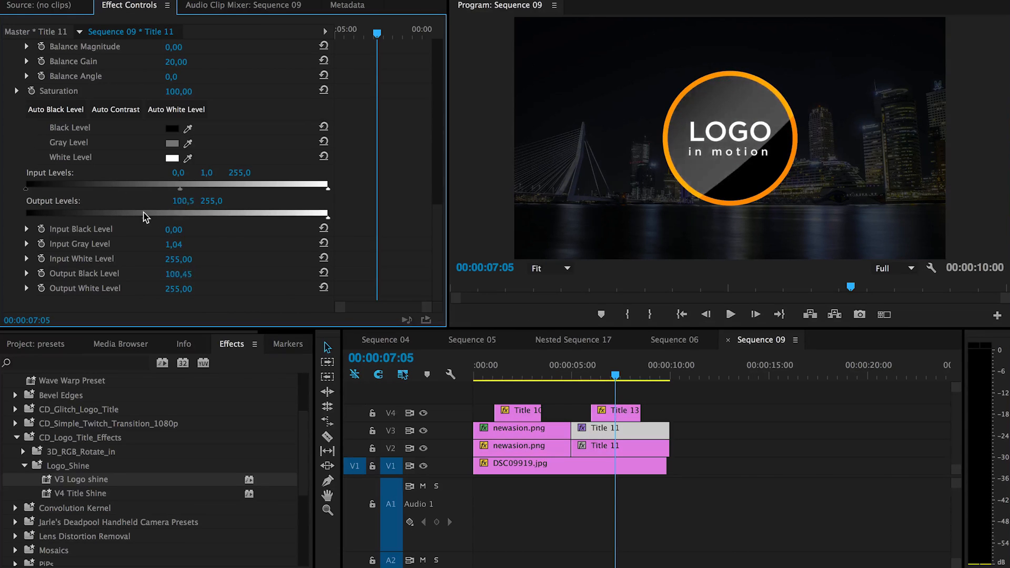
pyautogui.moveTo(183, 201); pyautogui.dragTo(181, 201)
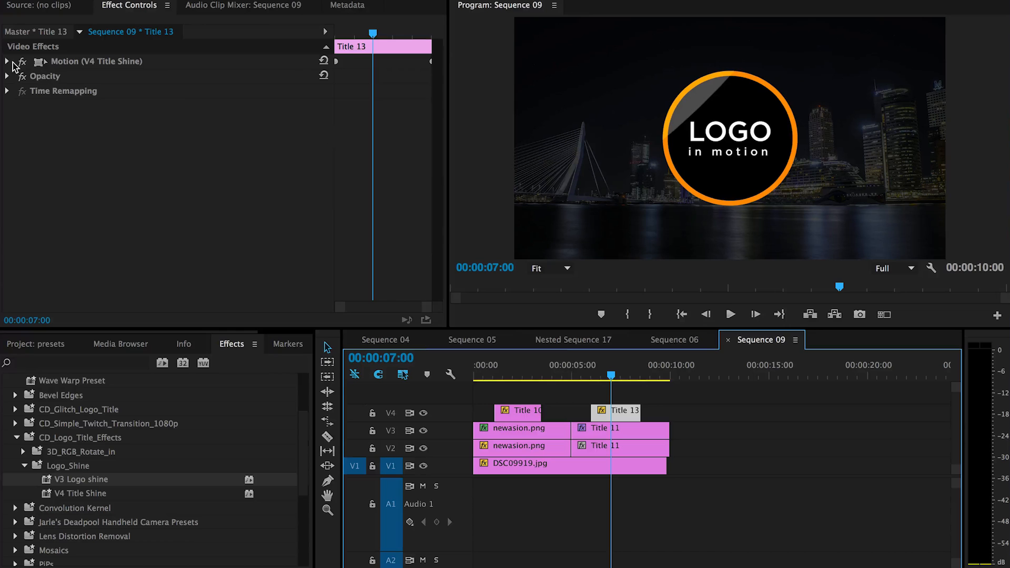
# Step: Reveal Title 13's motion and position keyframes
pyautogui.click(6, 61)
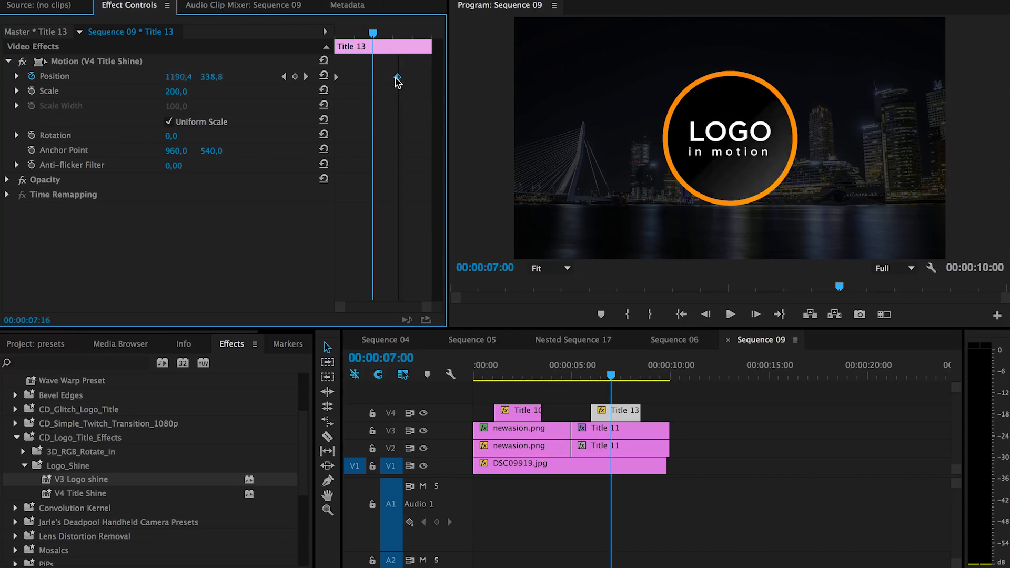